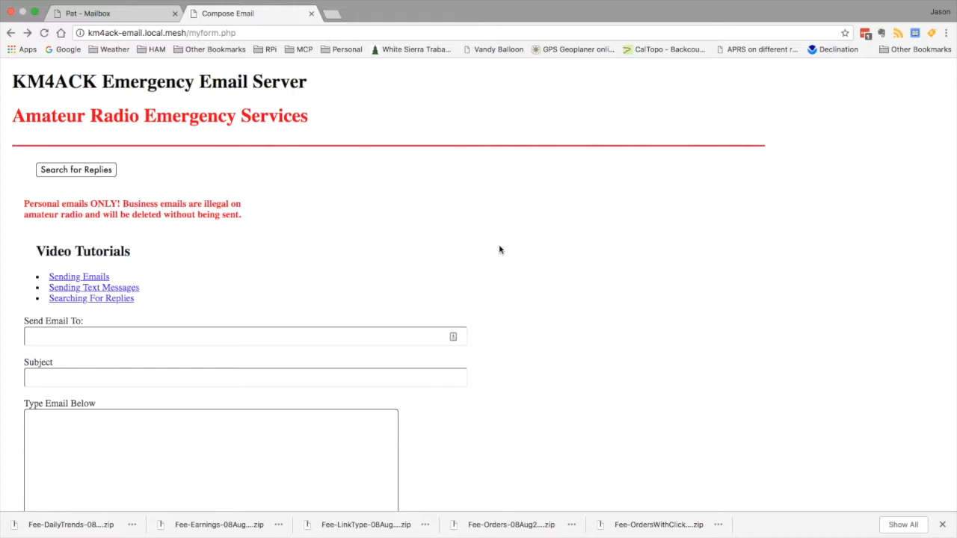
# Start a new text message from the Emergency Email Server menu
pyautogui.scroll(-3)
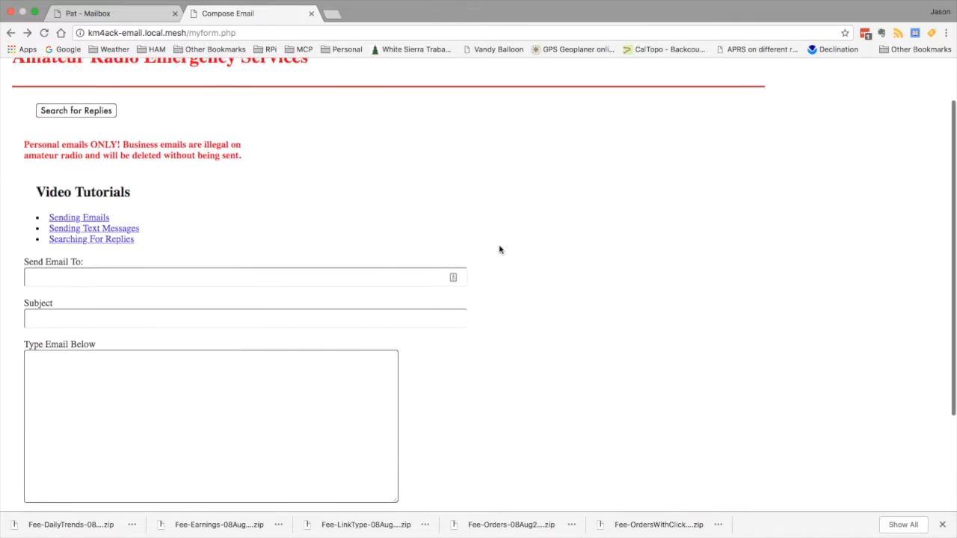
pyautogui.scroll(-3)
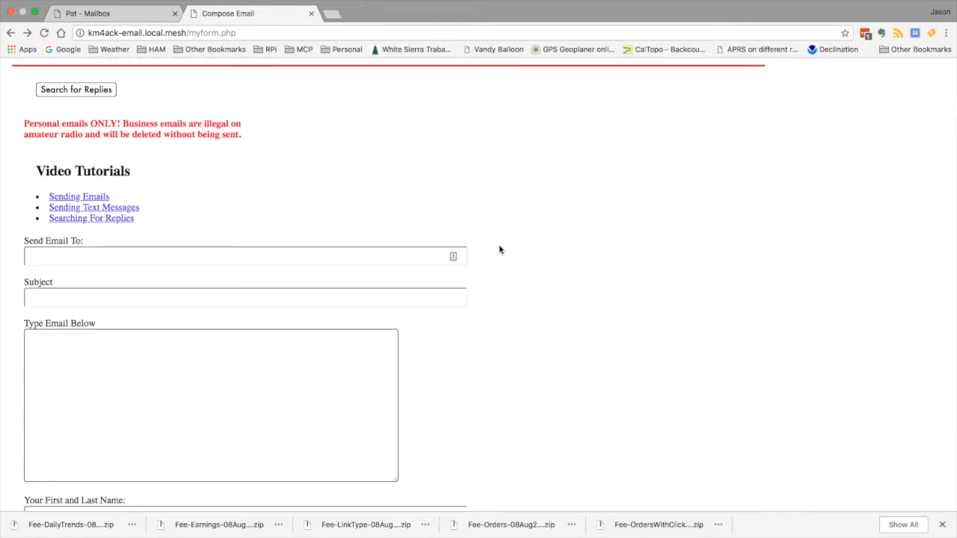
pyautogui.scroll(-3)
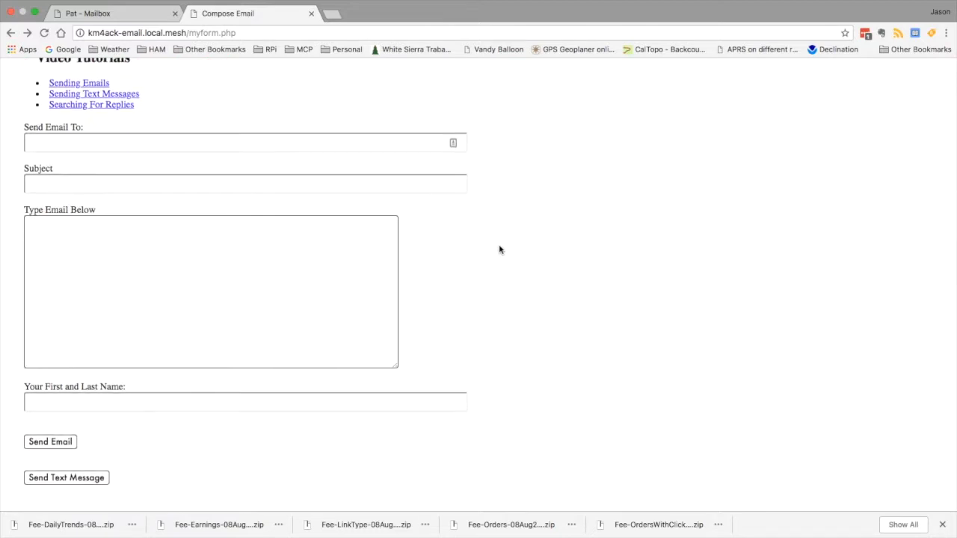
pyautogui.click(65, 478)
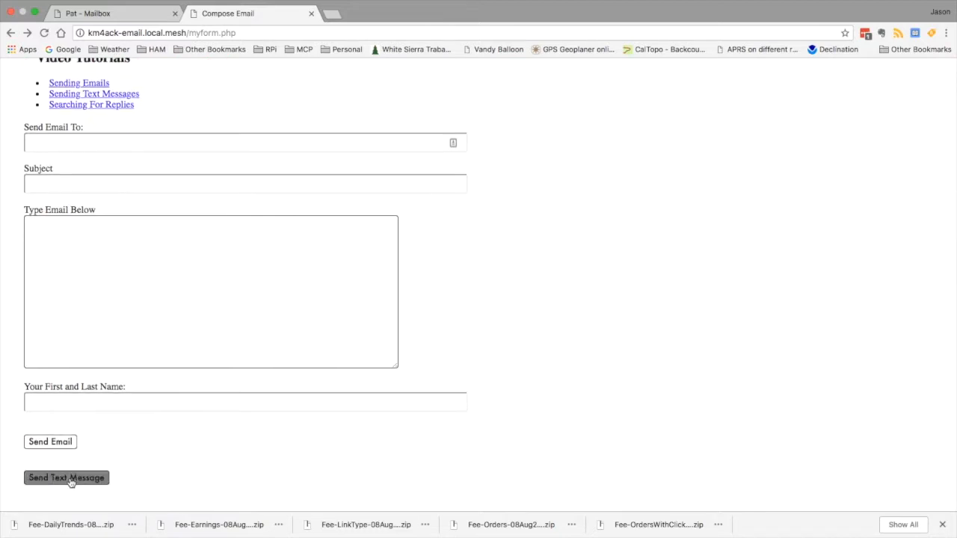
pyautogui.click(66, 478)
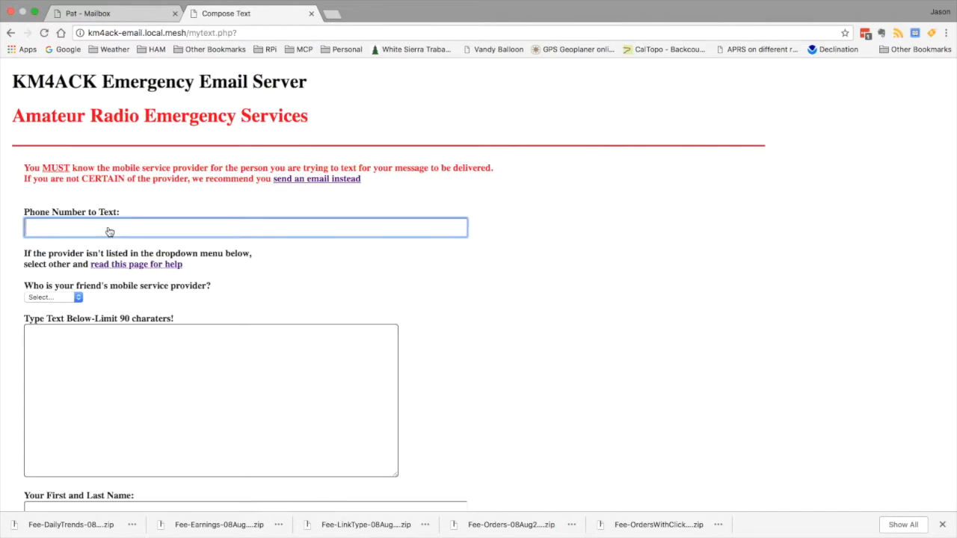
pyautogui.write('5')
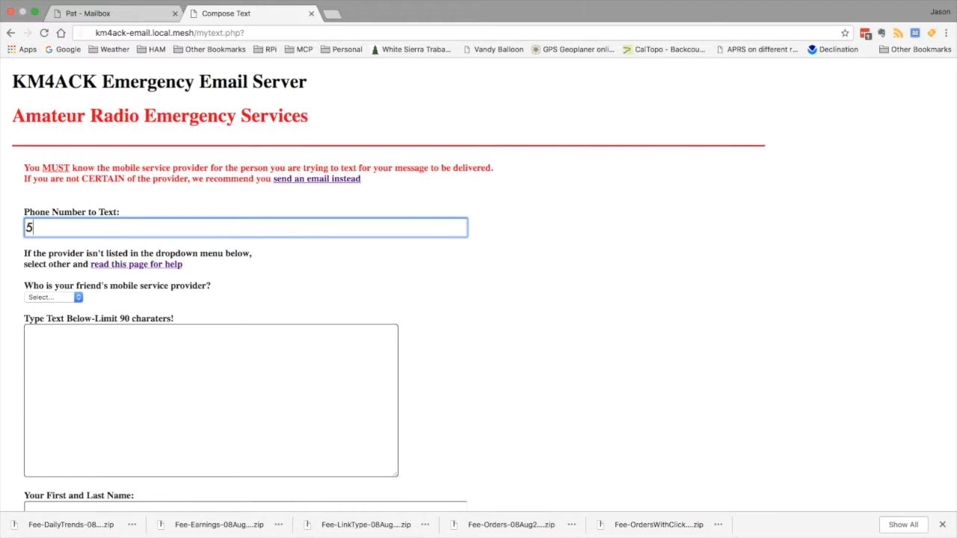
pyautogui.write('551234')
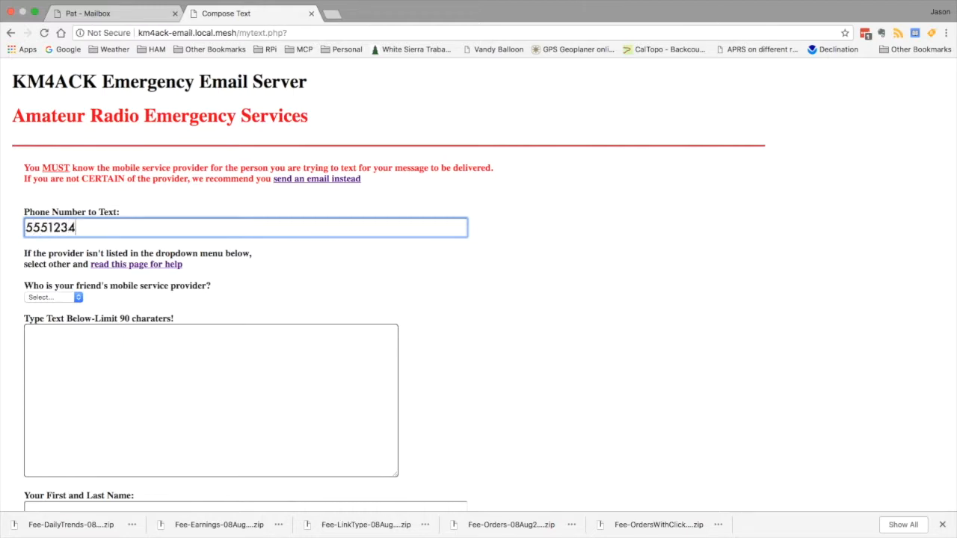
pyautogui.write('567')
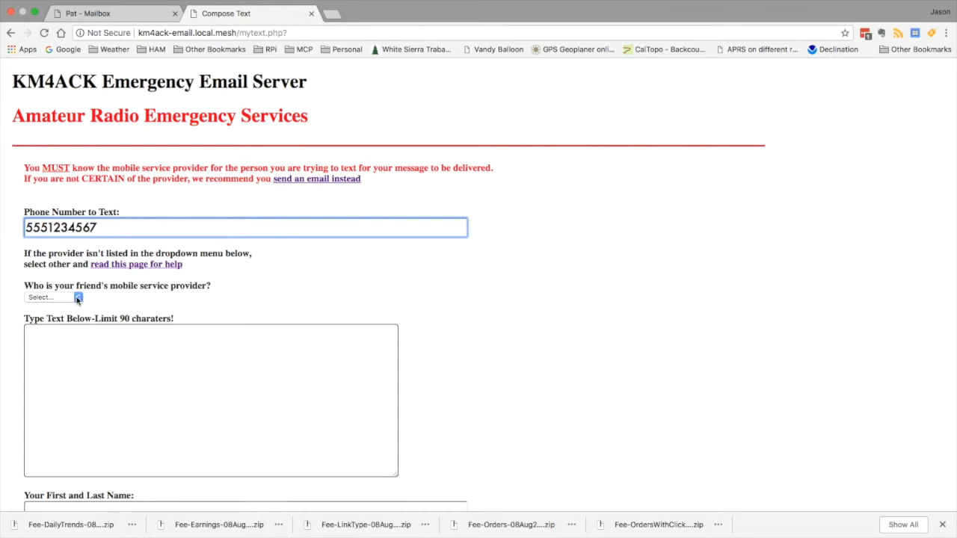
pyautogui.click(51, 296)
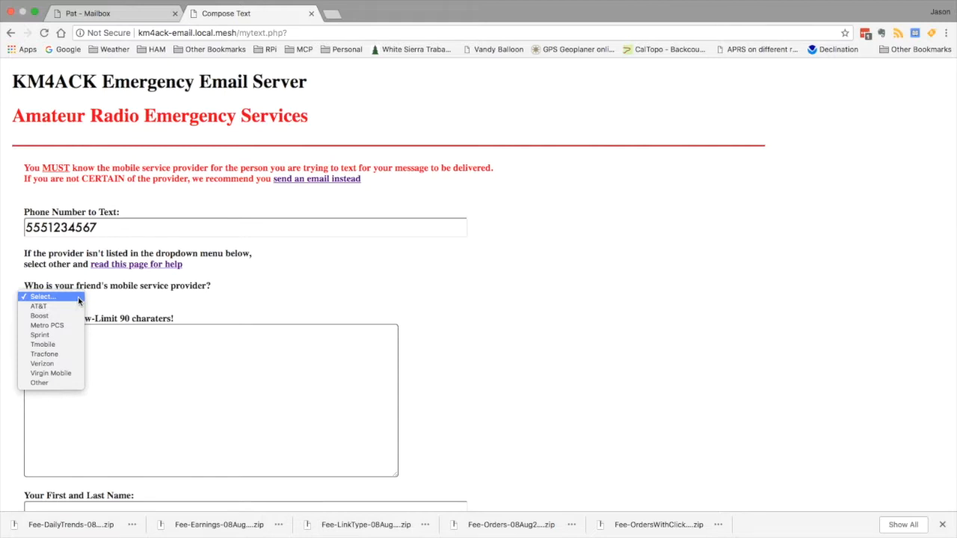
pyautogui.moveTo(42, 363)
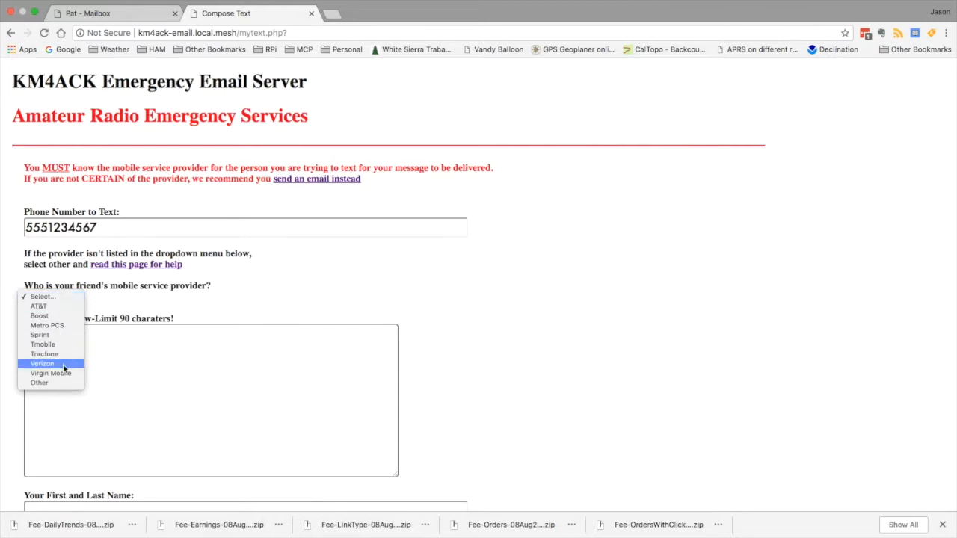
pyautogui.click(42, 364)
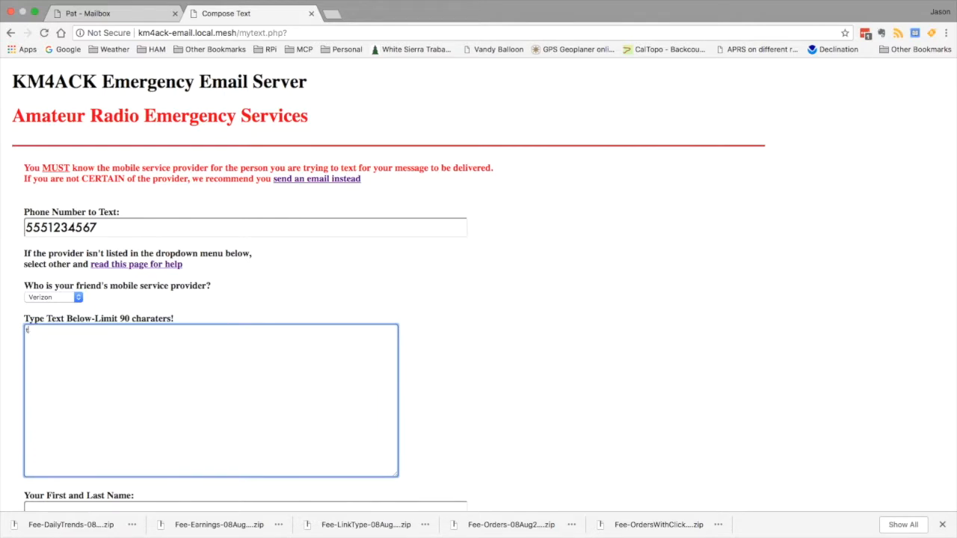
pyautogui.write('this is a text')
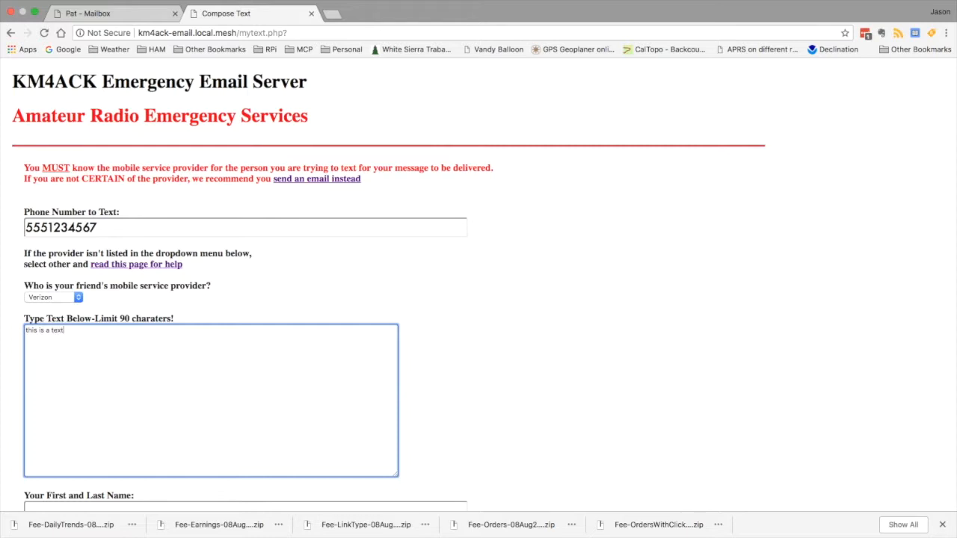
pyautogui.write('messag')
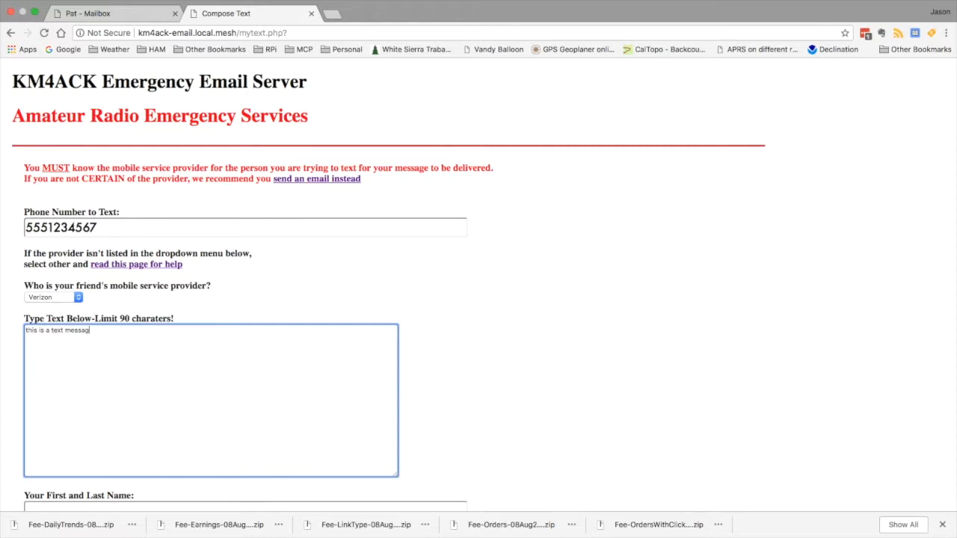
pyautogui.scroll(-3)
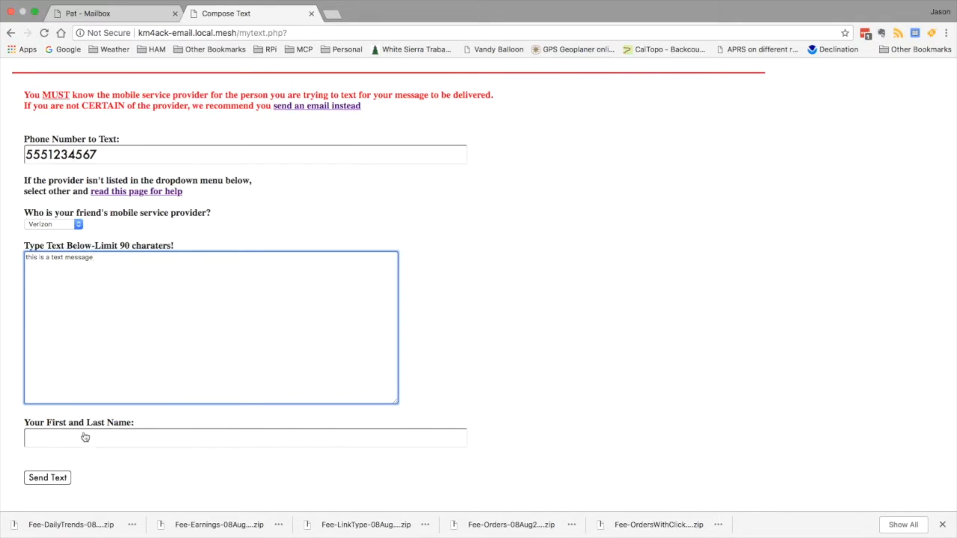
pyautogui.write('jason')
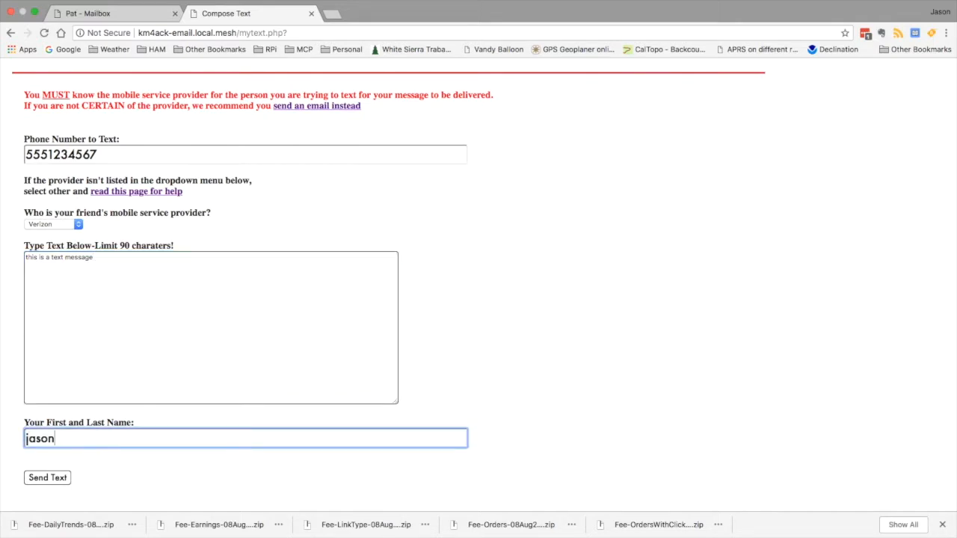
pyautogui.write('oleham')
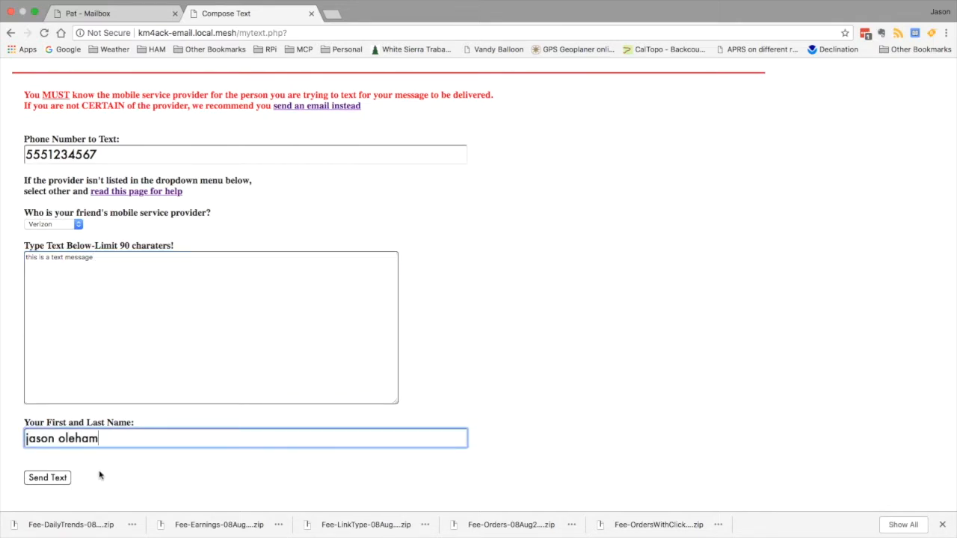
pyautogui.click(48, 479)
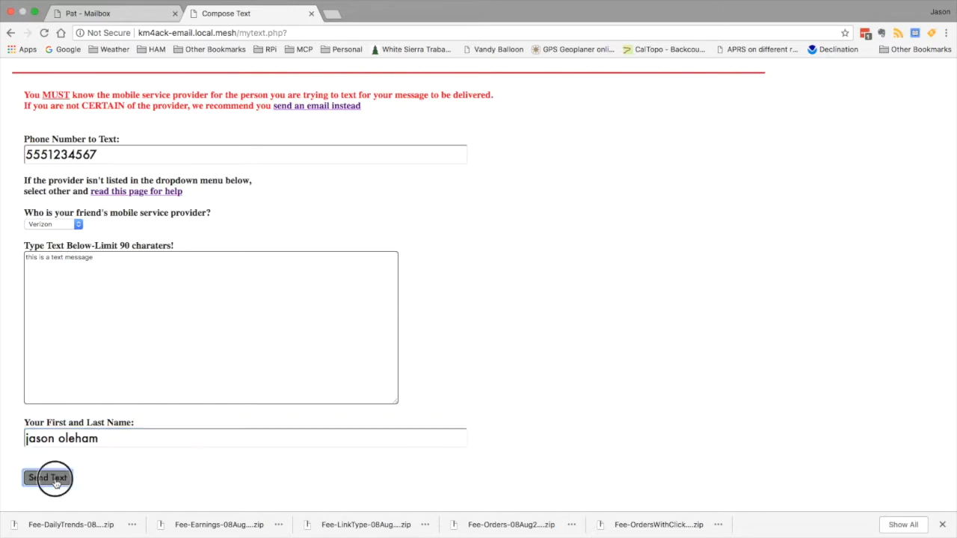
pyautogui.click(48, 479)
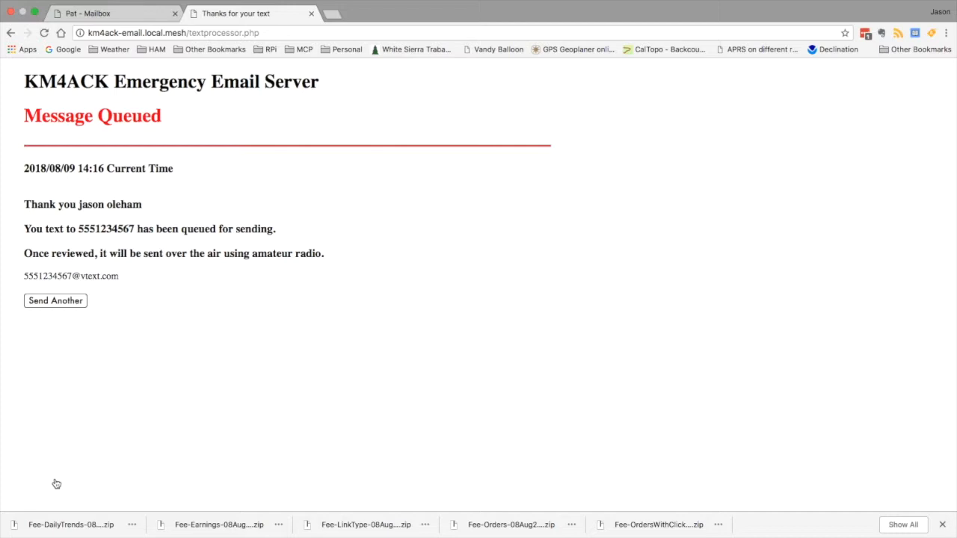
pyautogui.moveTo(241, 200)
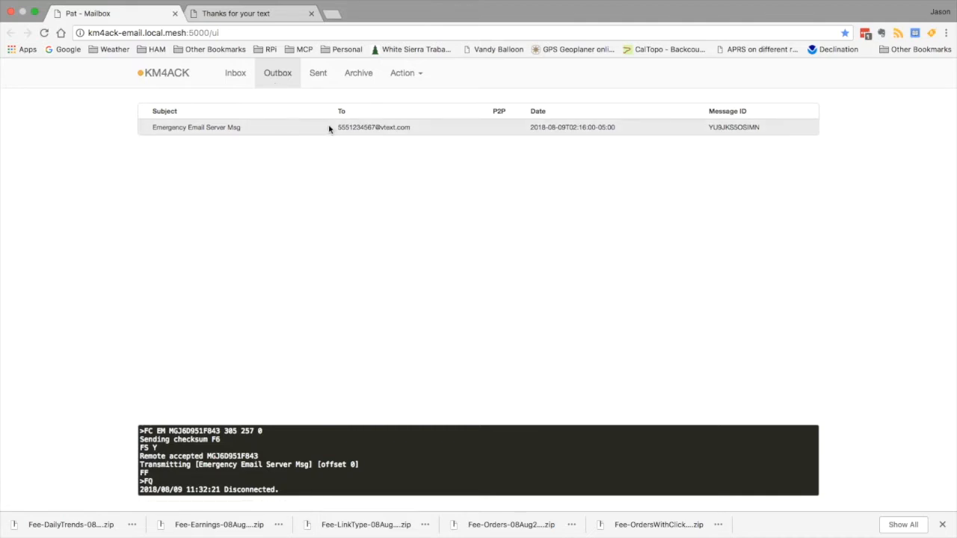
pyautogui.moveTo(396, 134)
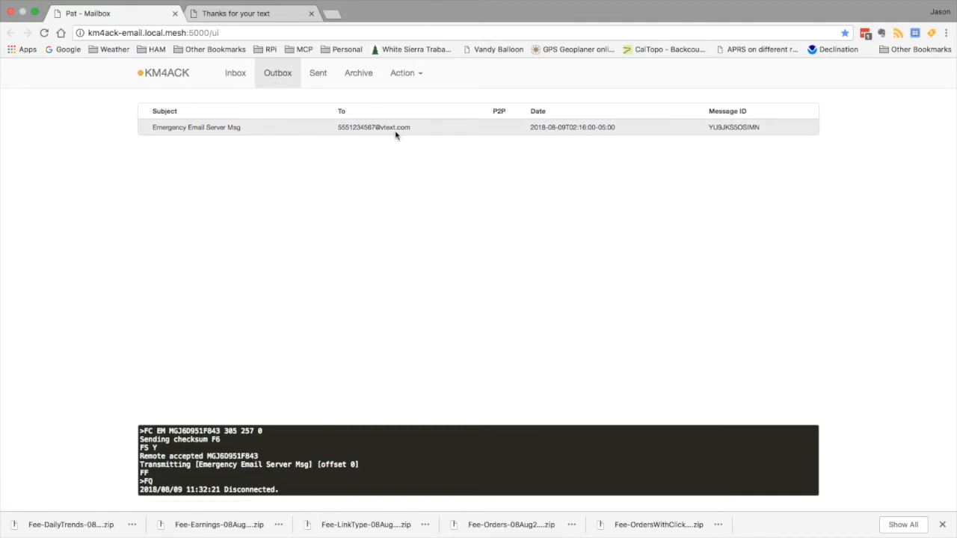
pyautogui.moveTo(401, 137)
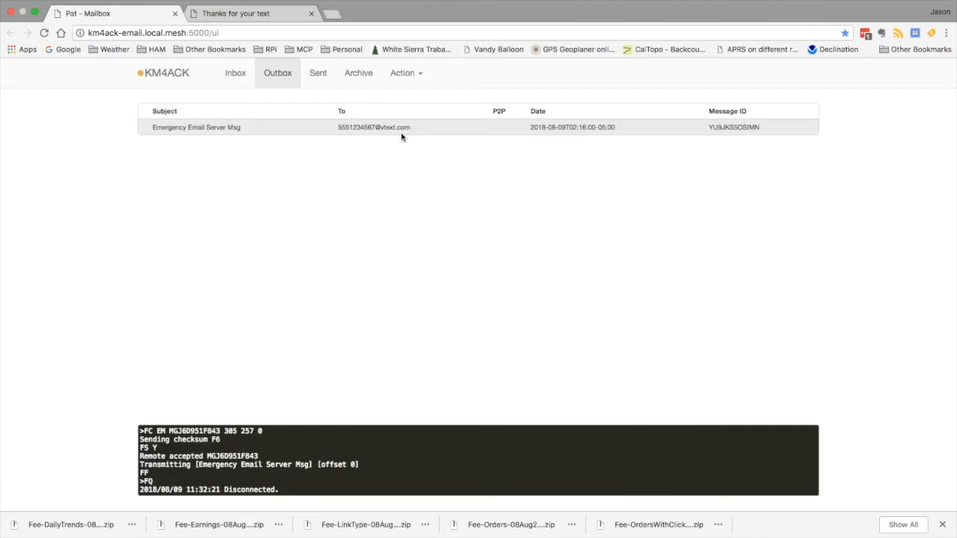
pyautogui.moveTo(414, 134)
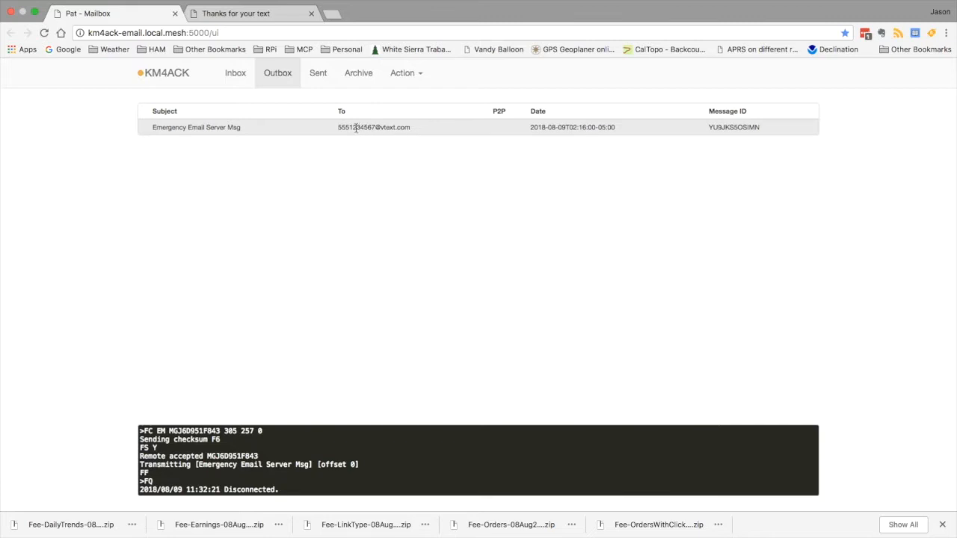
pyautogui.click(196, 127)
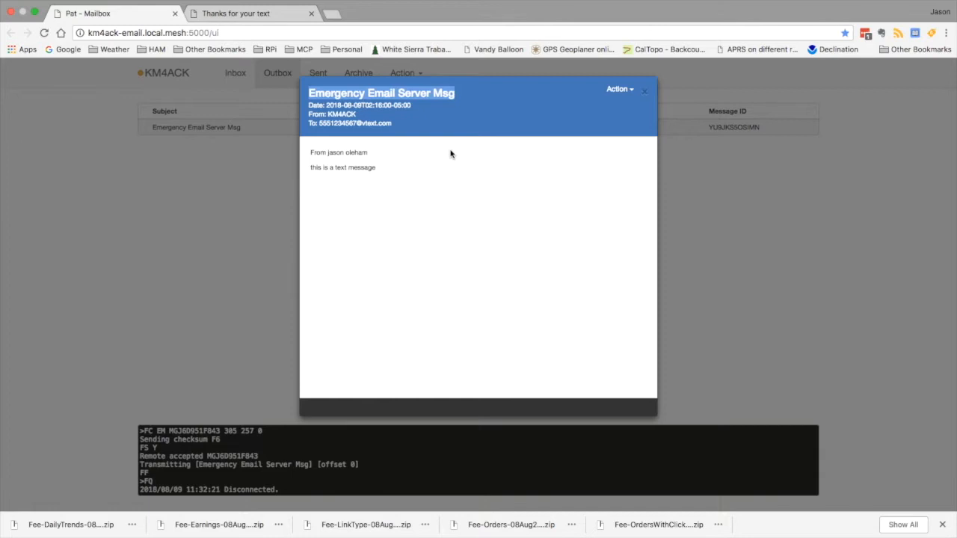
pyautogui.moveTo(308, 157)
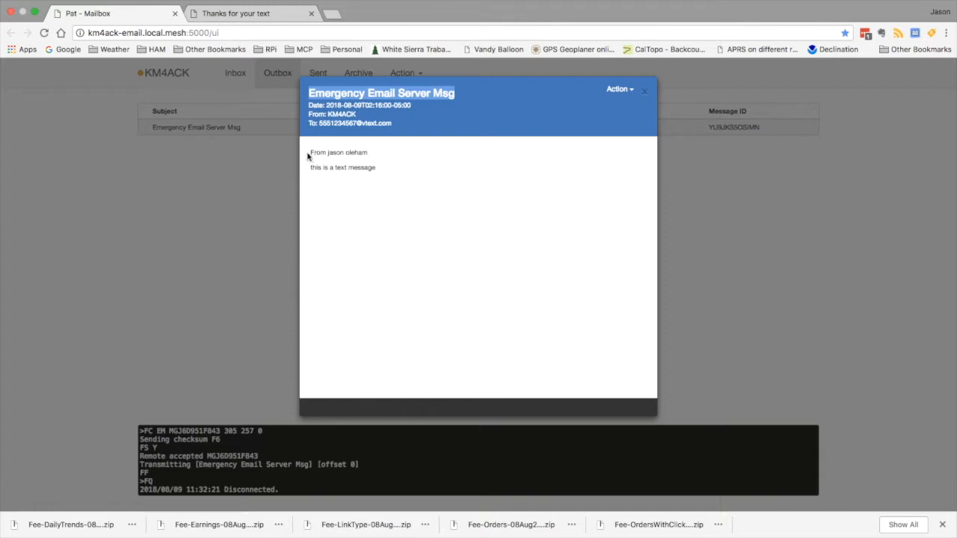
# Highlight the From line, then close the message back to the Outbox list
pyautogui.doubleClick(338, 153)
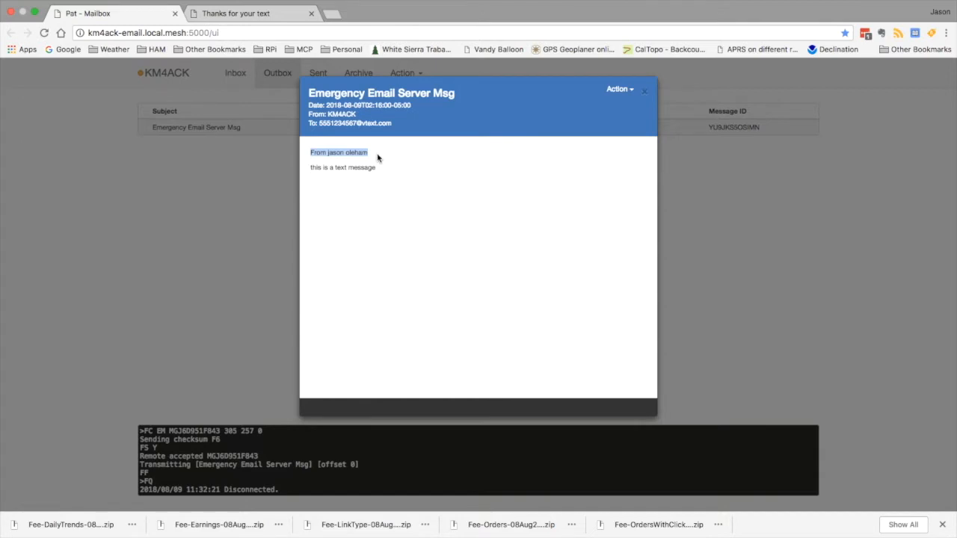
pyautogui.moveTo(365, 161)
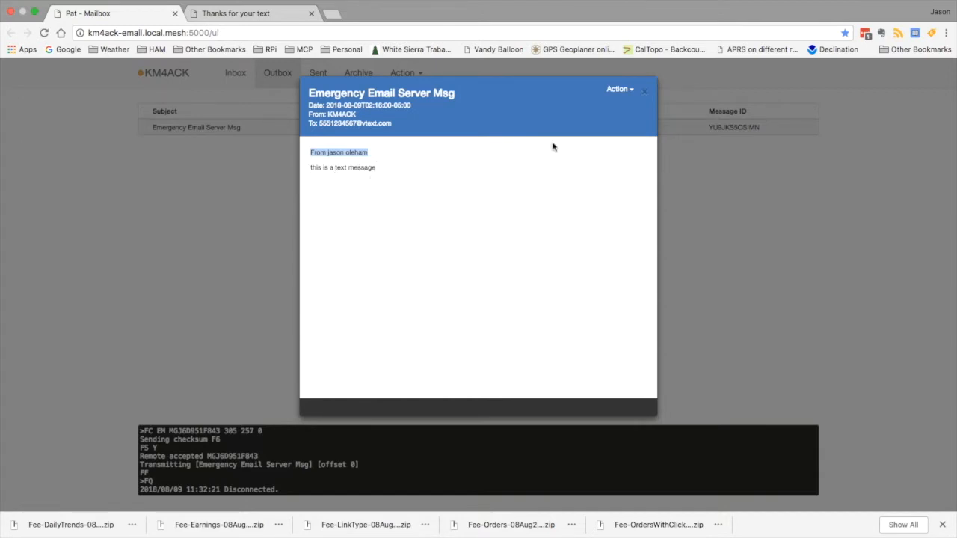
pyautogui.moveTo(618, 121)
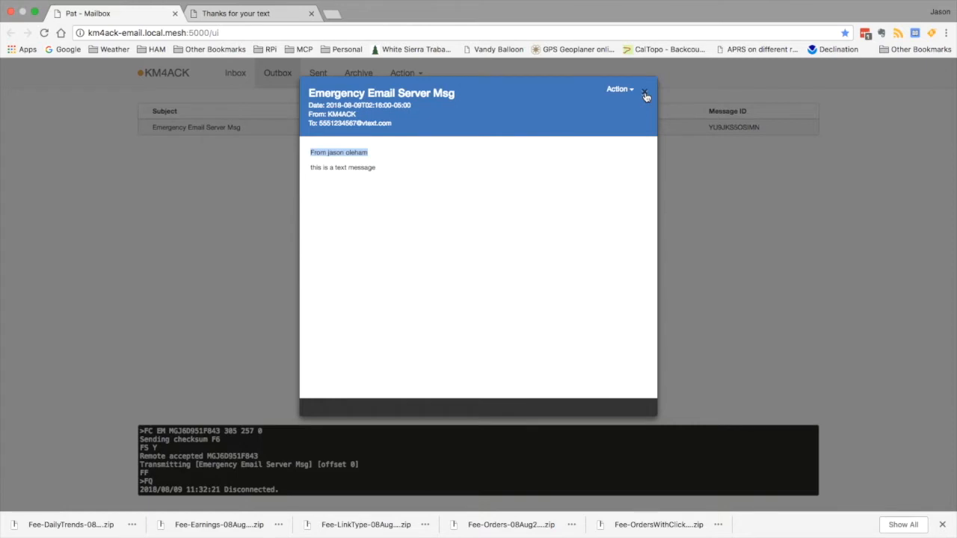
pyautogui.click(645, 92)
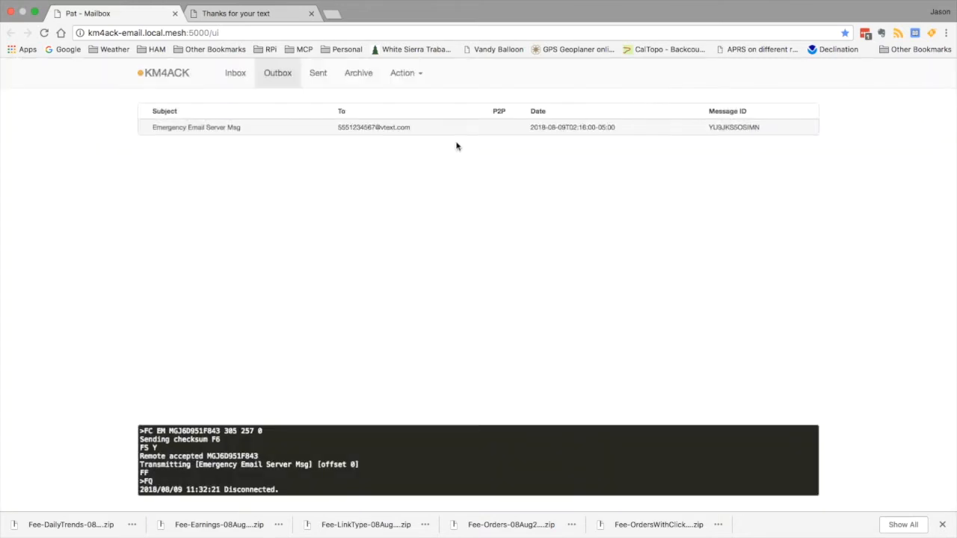
# Show the Action menu with Connect, Compose and Position options
pyautogui.click(407, 71)
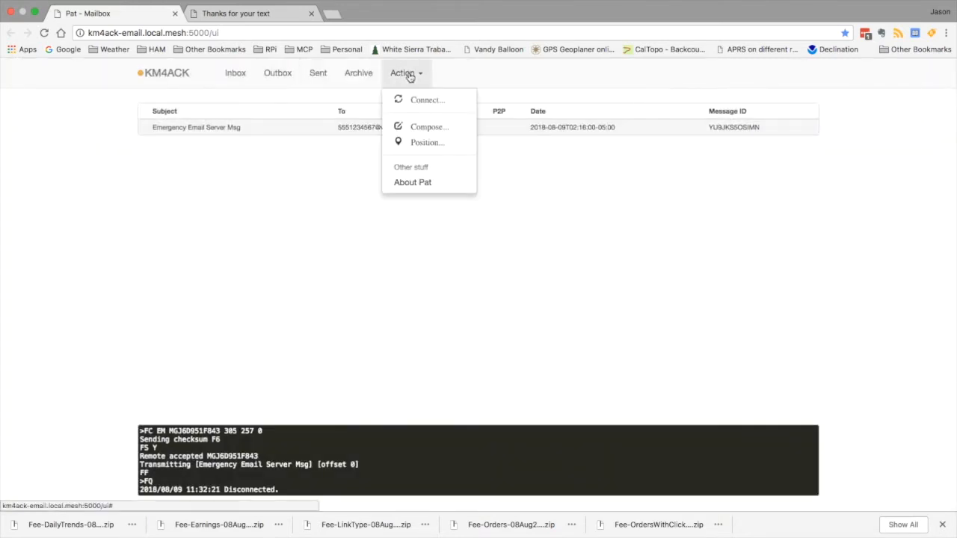
pyautogui.moveTo(428, 98)
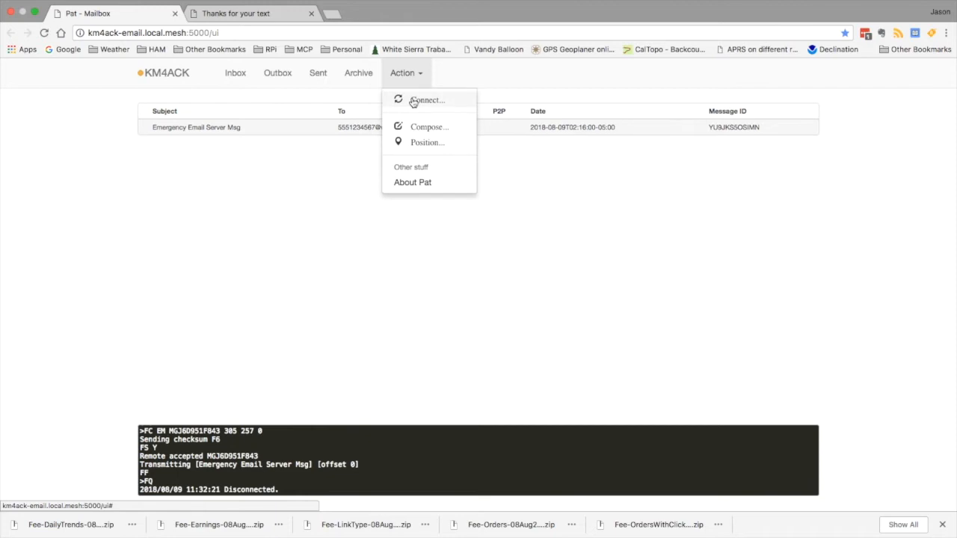